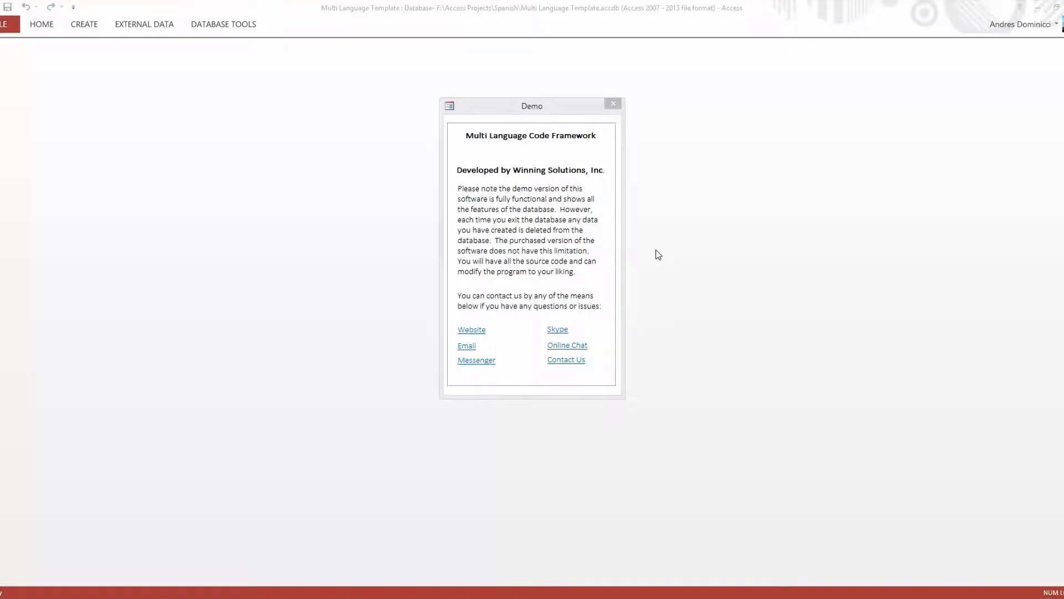
pyautogui.moveTo(621, 205)
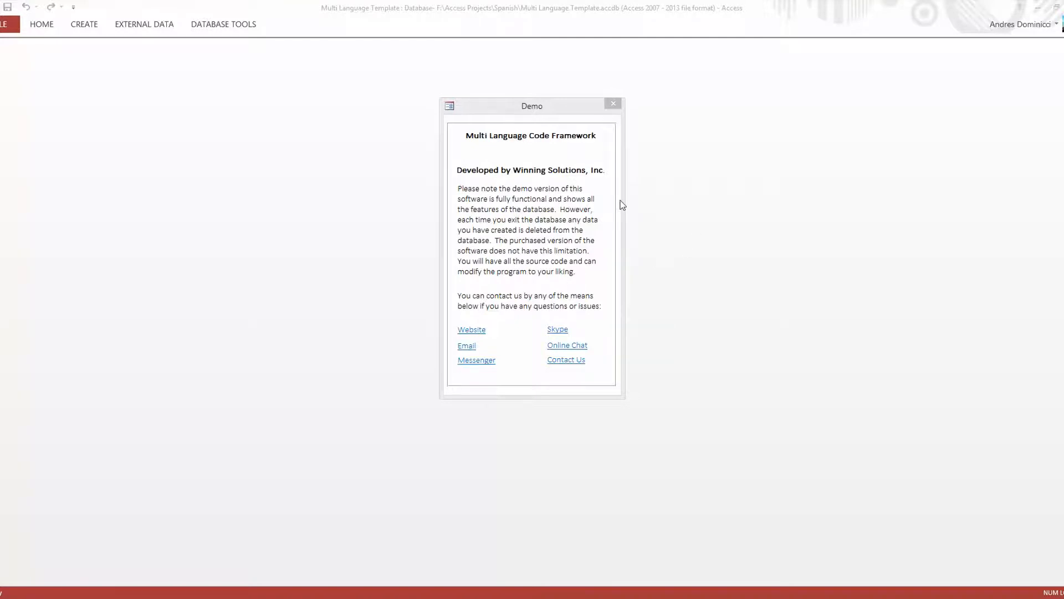
pyautogui.moveTo(581, 233)
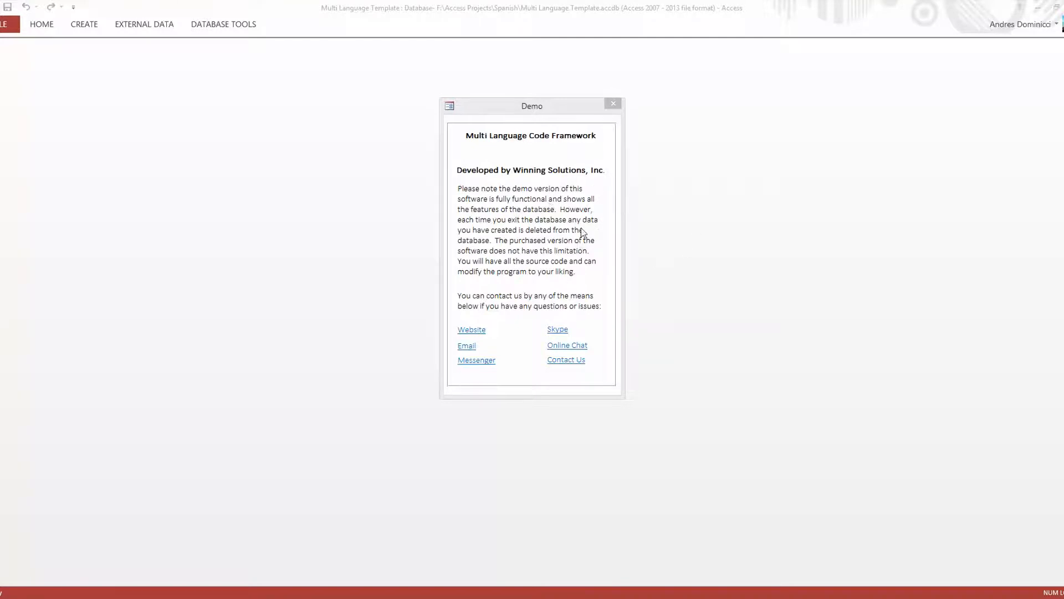
pyautogui.moveTo(572, 206)
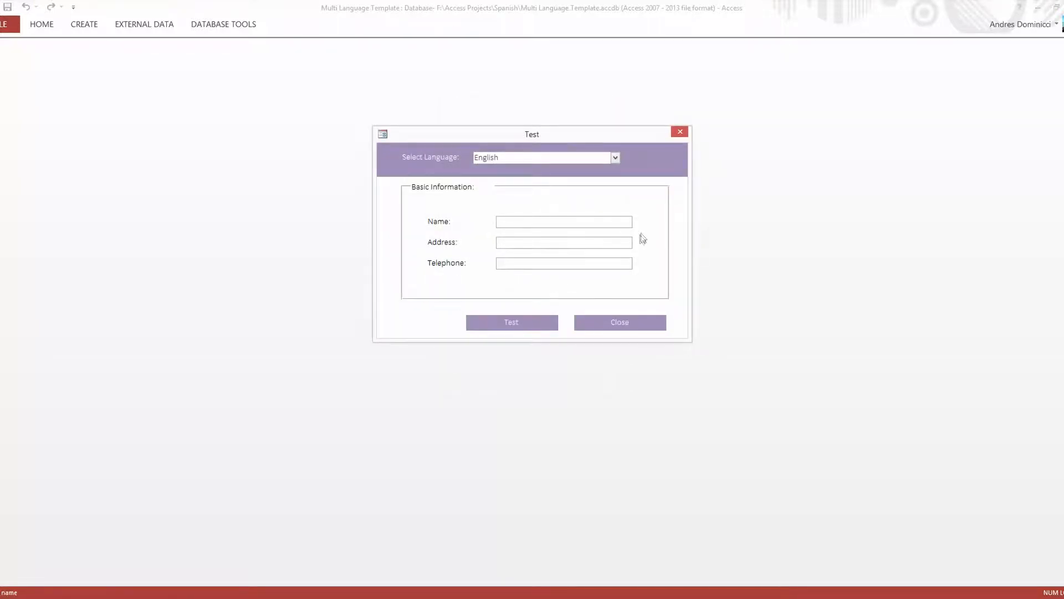
pyautogui.moveTo(555, 193)
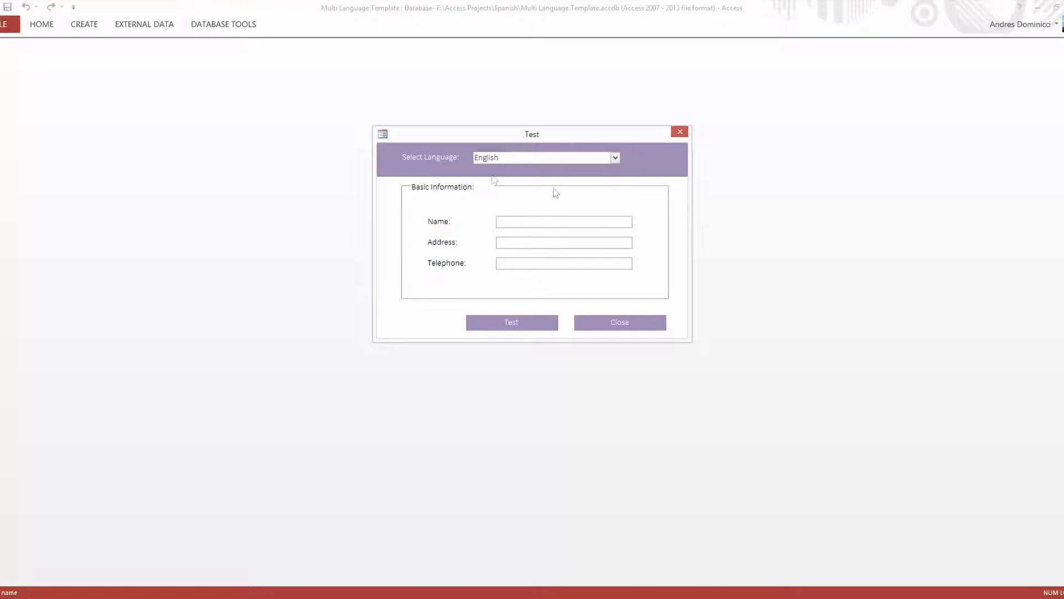
pyautogui.moveTo(566, 185)
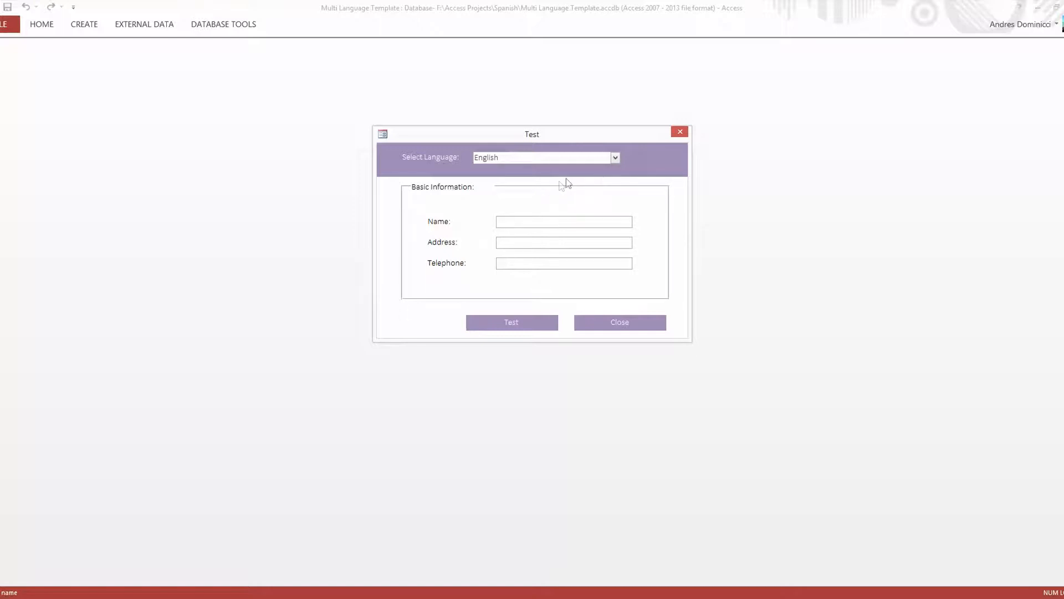
# Focus the Select Language combo box on the Test form showing English captions.
pyautogui.click(540, 158)
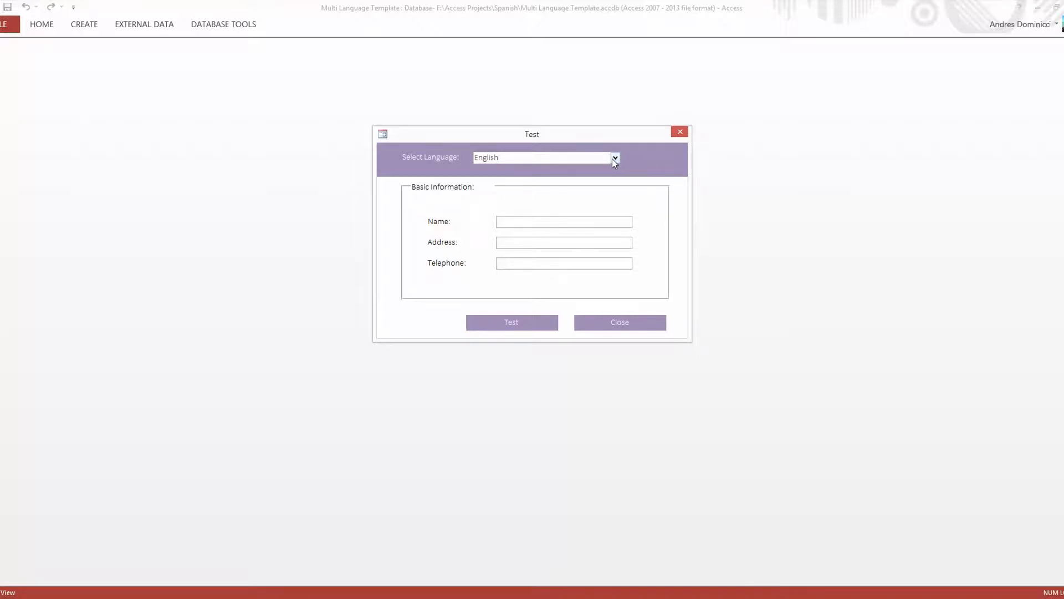
pyautogui.click(540, 156)
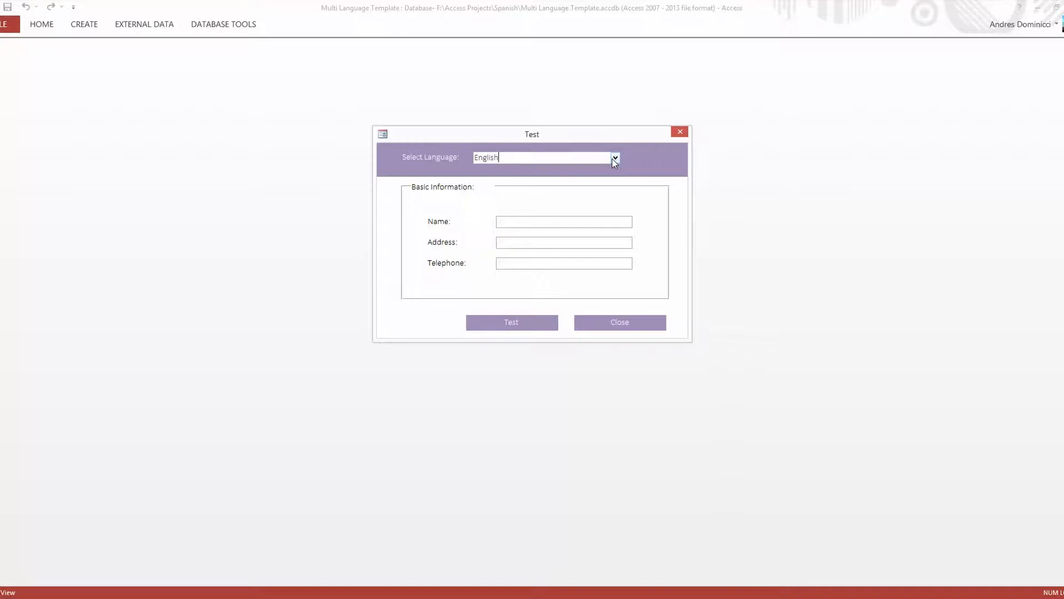
# Switch the form captions to French, German and Spanish, then back to English.
pyautogui.click(614, 157)
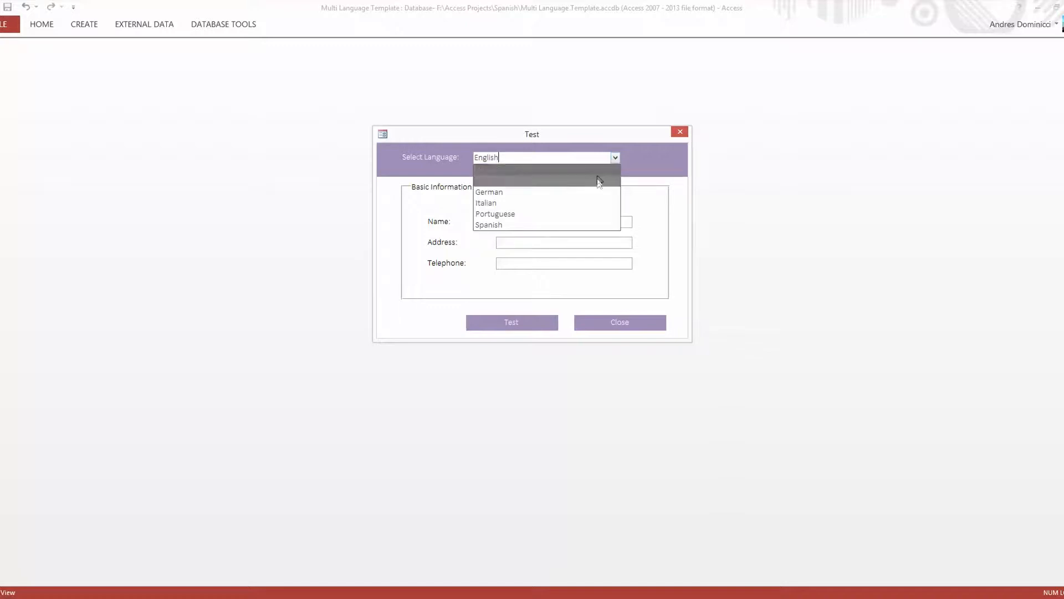
pyautogui.click(487, 181)
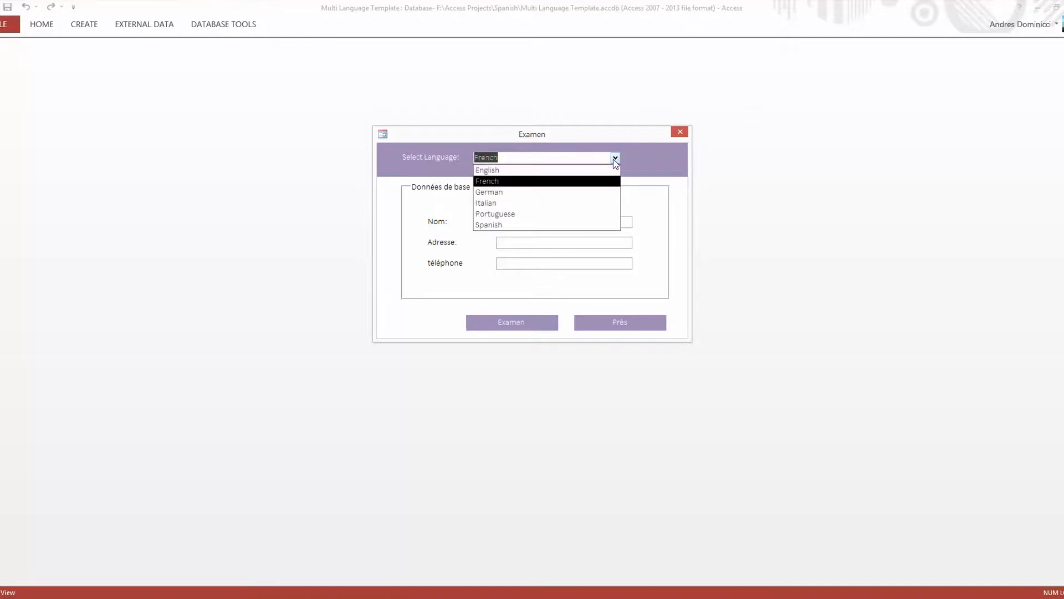
pyautogui.click(489, 191)
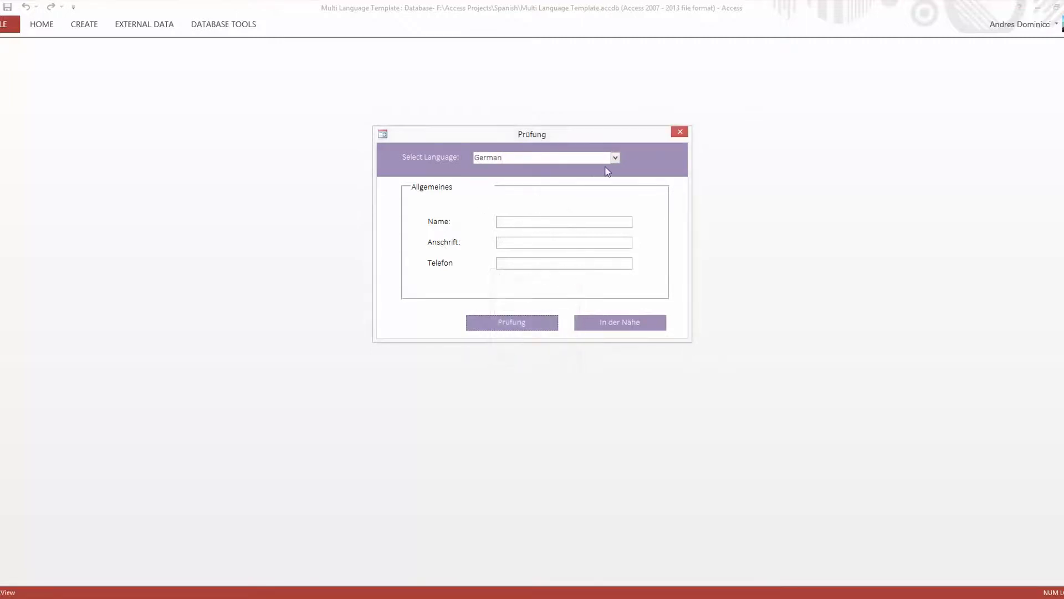
pyautogui.click(511, 322)
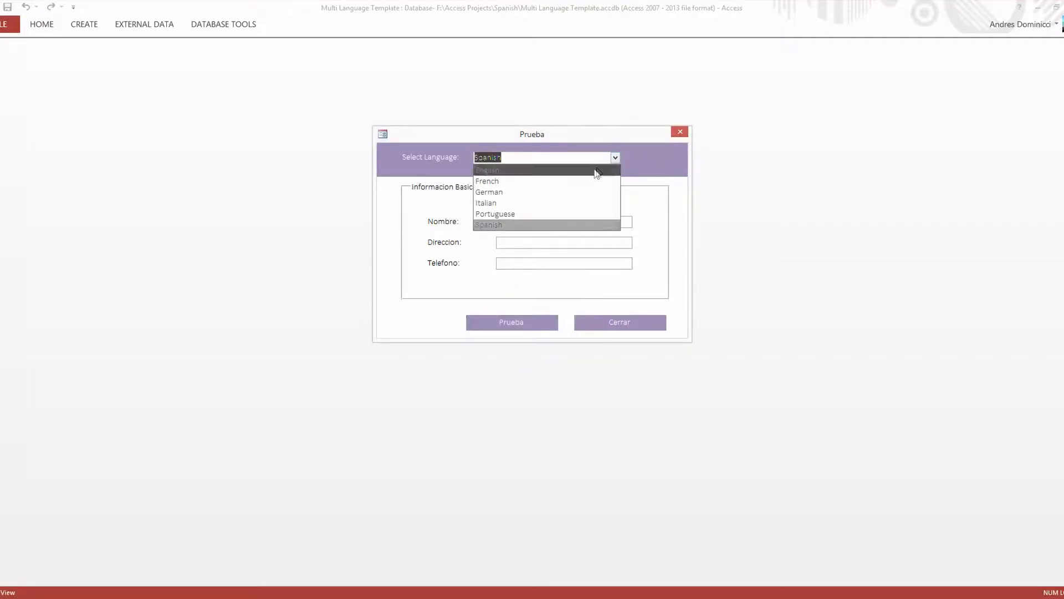
pyautogui.click(486, 170)
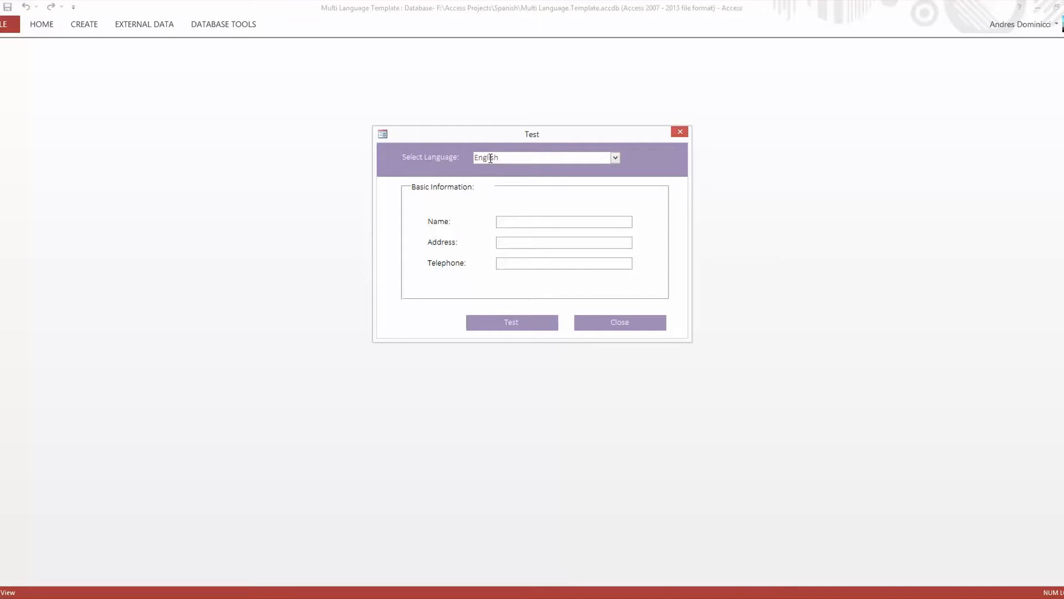
# Confirm English remains selected in the Select Language combo box.
pyautogui.click(540, 157)
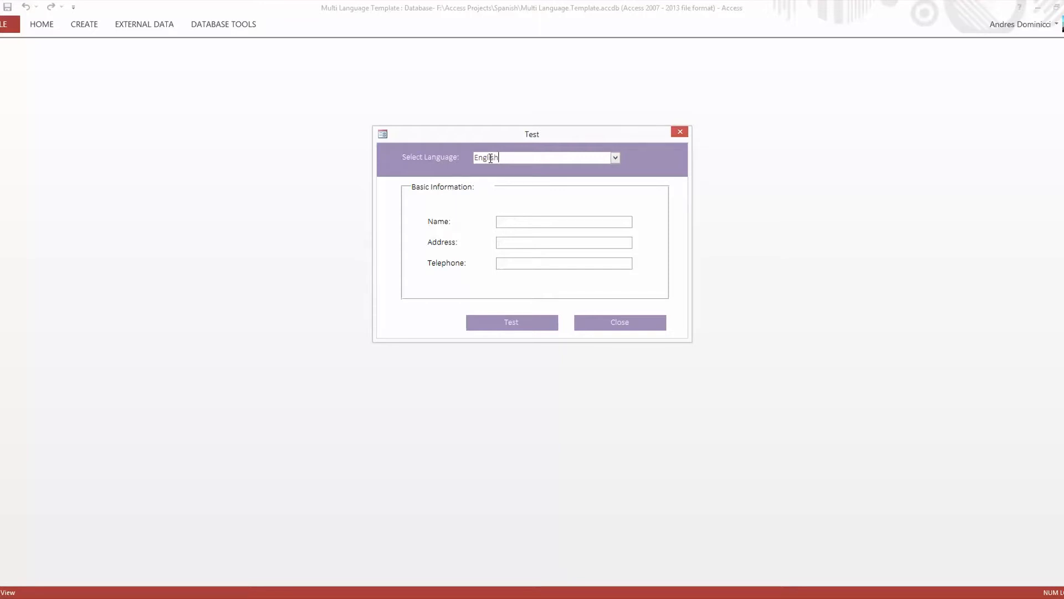